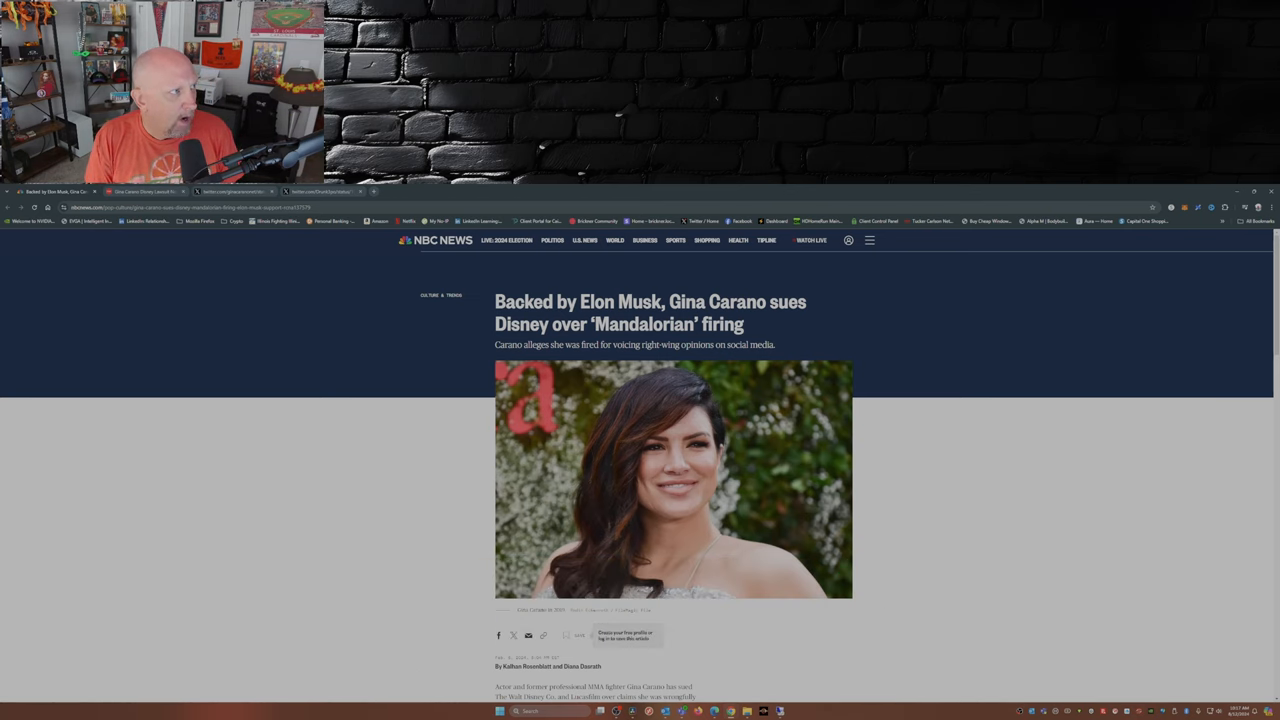
Switch to the Hollywood Reporter article on Carano's Disney lawsuit heading toward trial.
{"action": "left_click", "coordinate": [156, 192]}
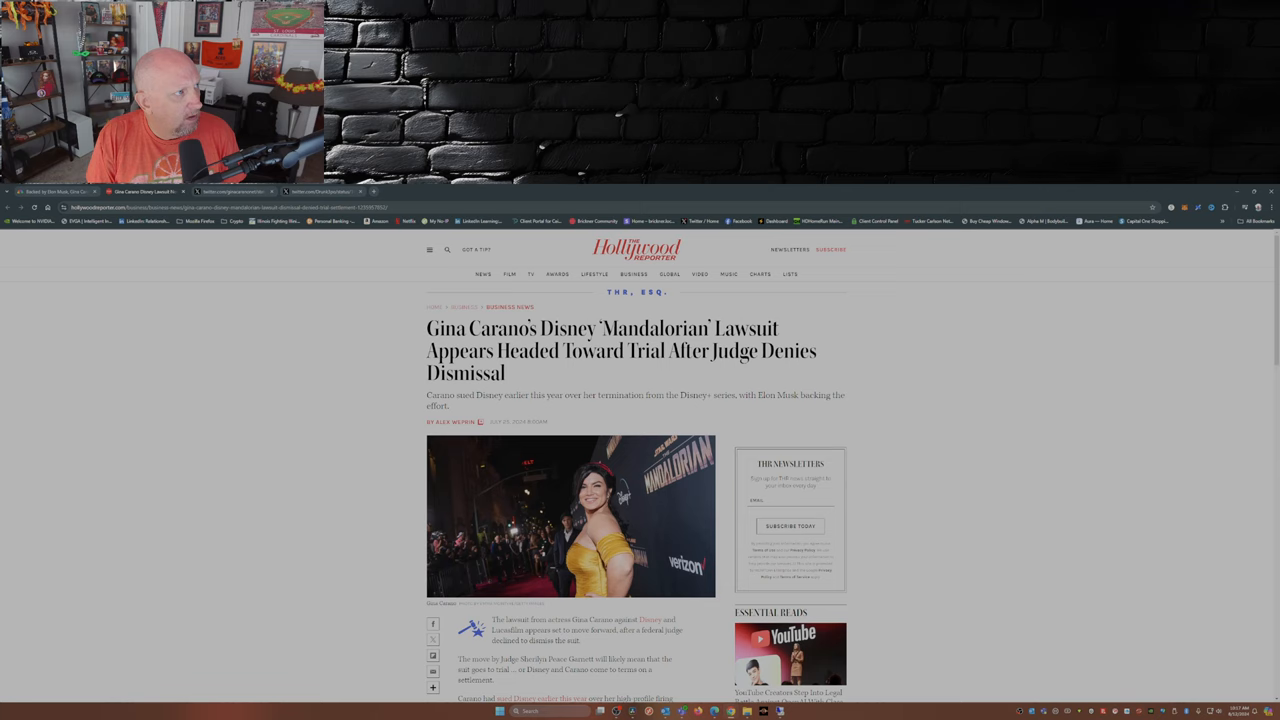